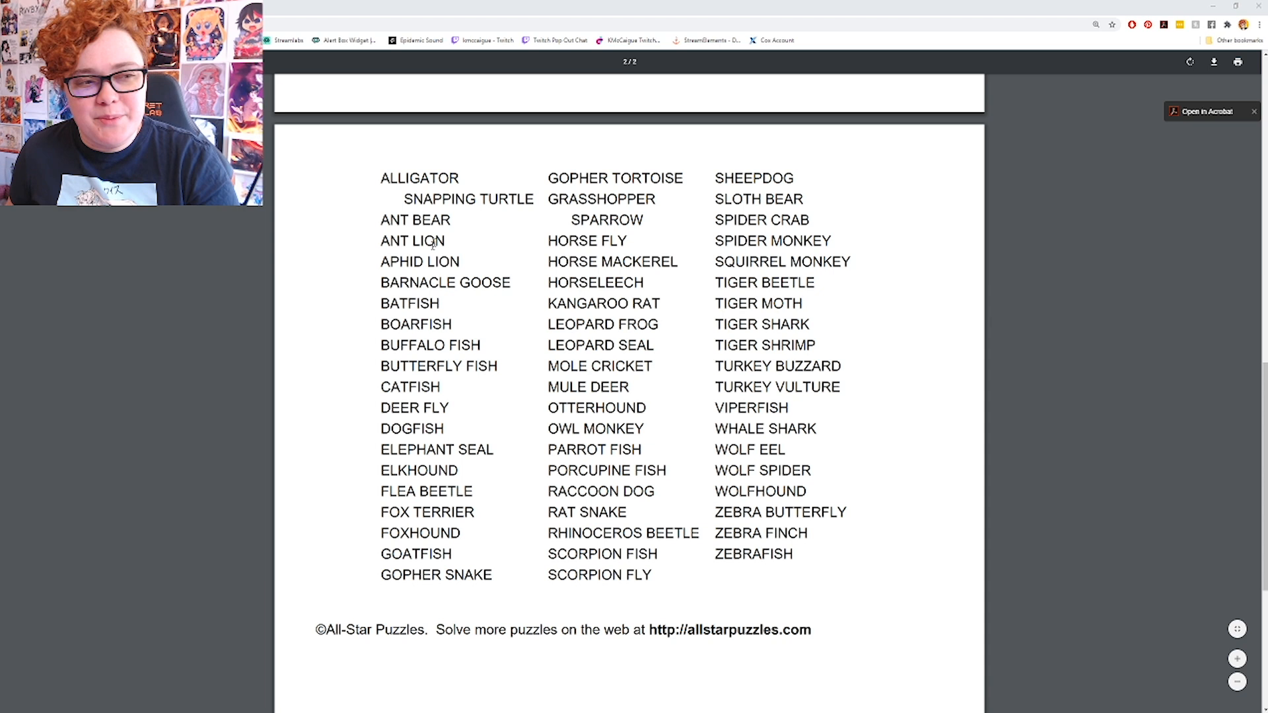
pyautogui.moveTo(517, 241)
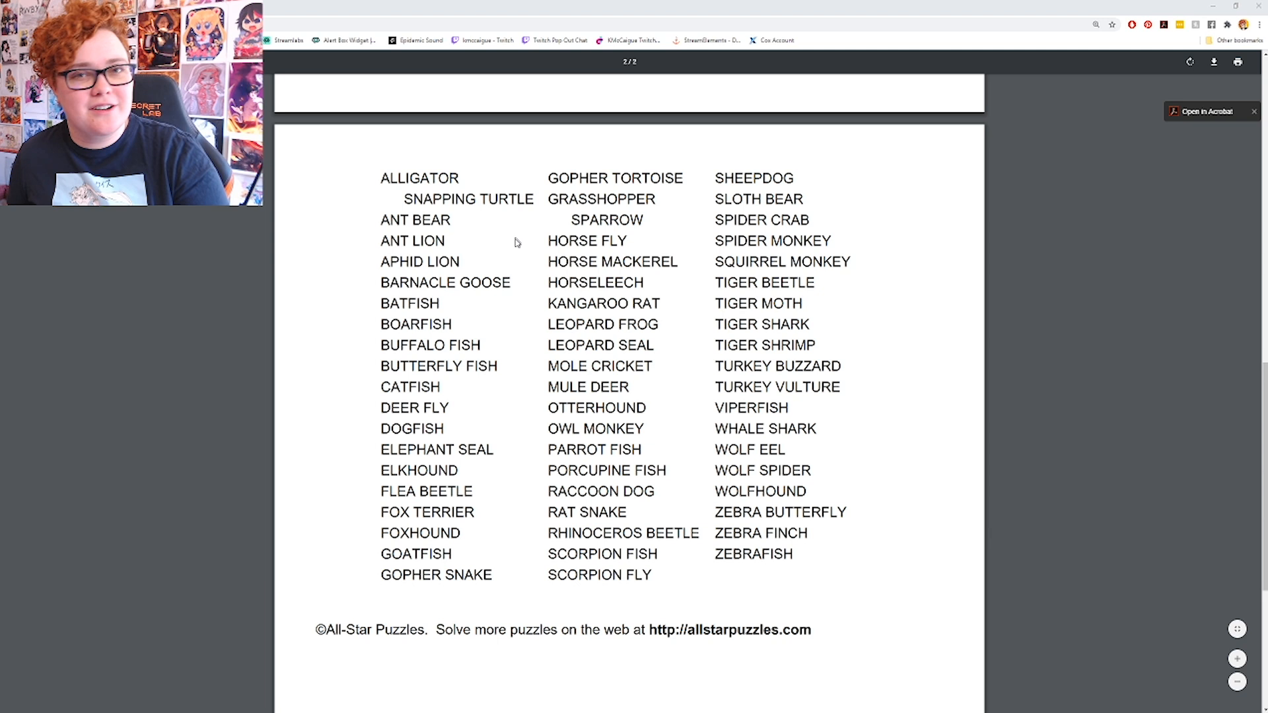
pyautogui.moveTo(514, 268)
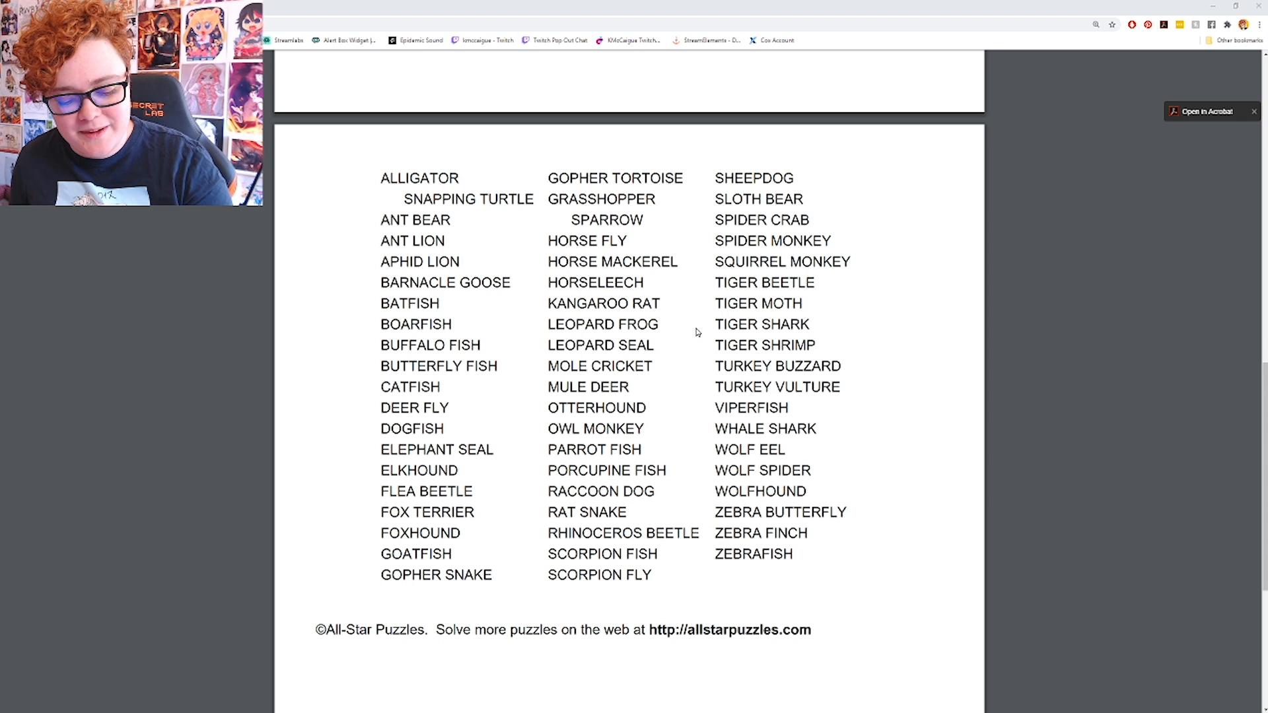
# Step: Roll a random number between 1 and 57 in Google's generator, switching between browser tabs
pyautogui.click(176, 7)
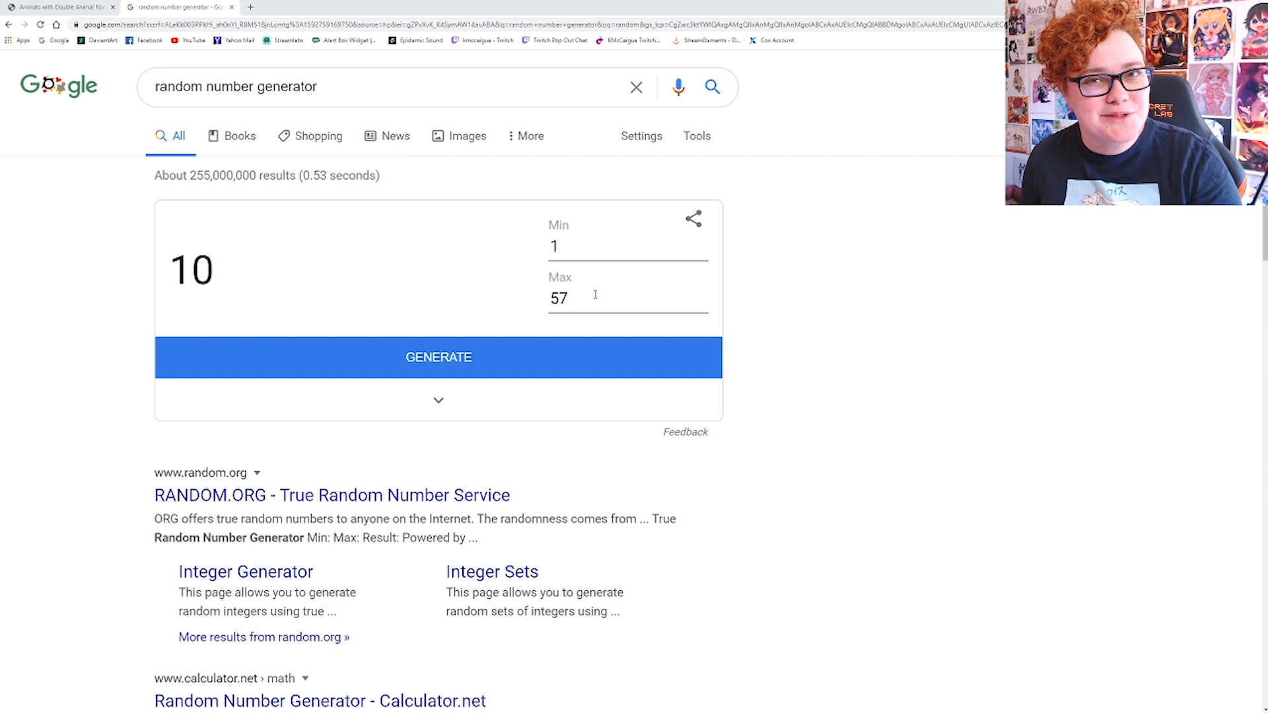
pyautogui.click(439, 357)
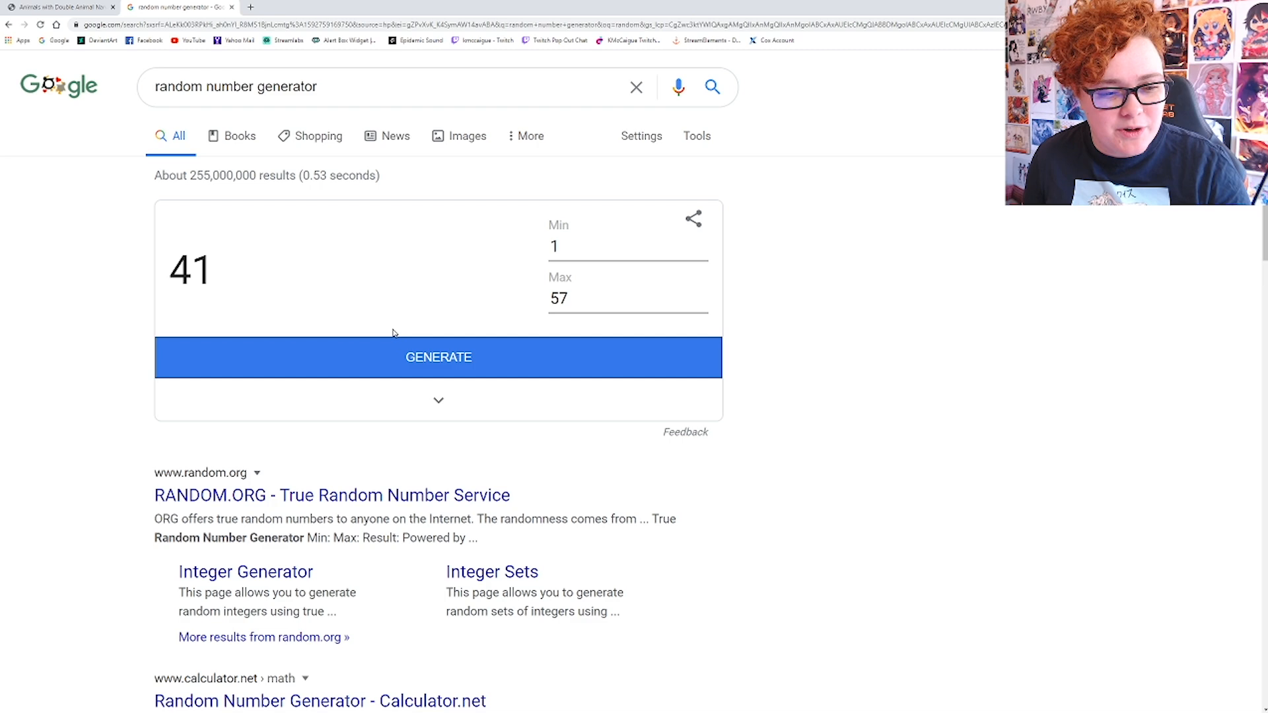
pyautogui.click(61, 8)
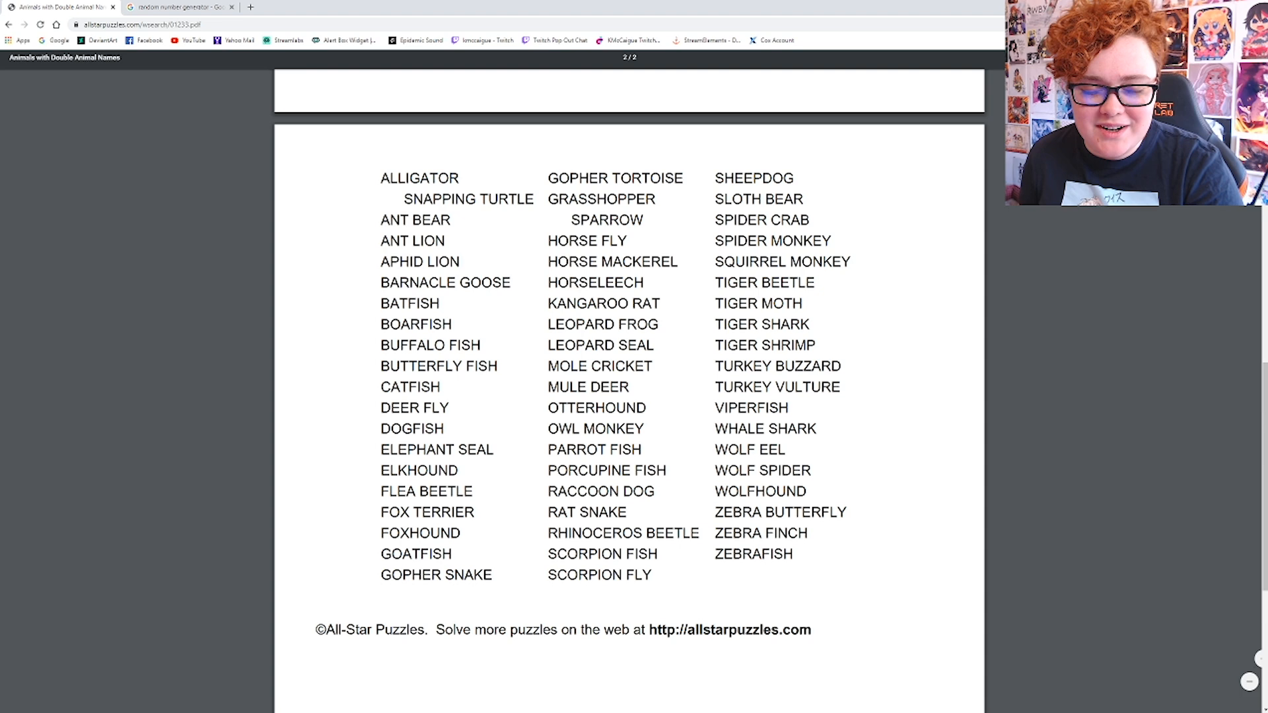
pyautogui.click(178, 7)
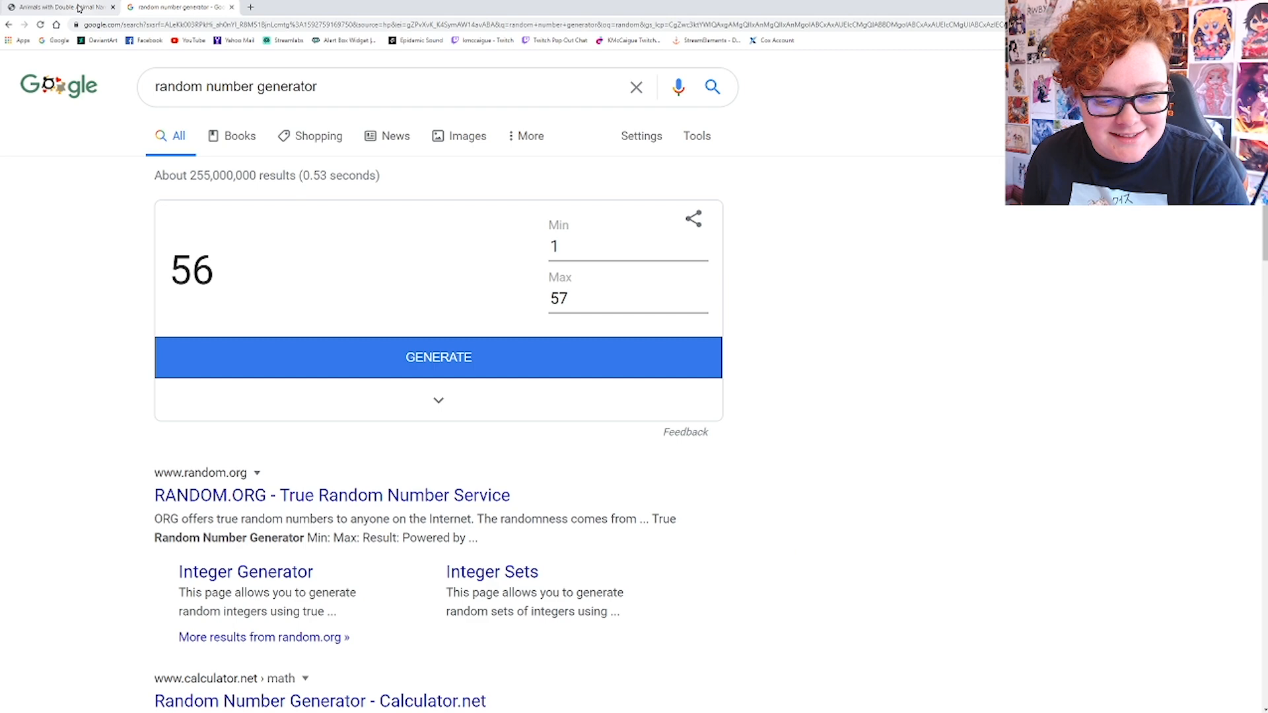
pyautogui.click(57, 6)
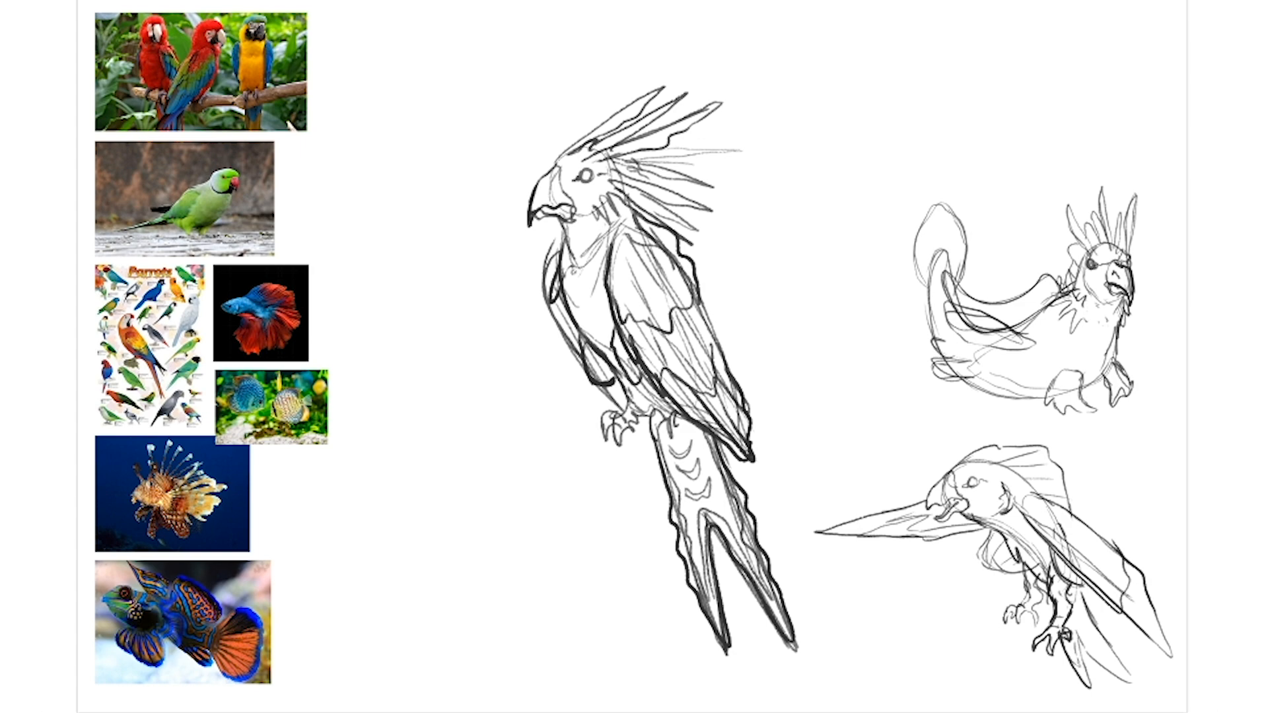
pyautogui.press('Tab')
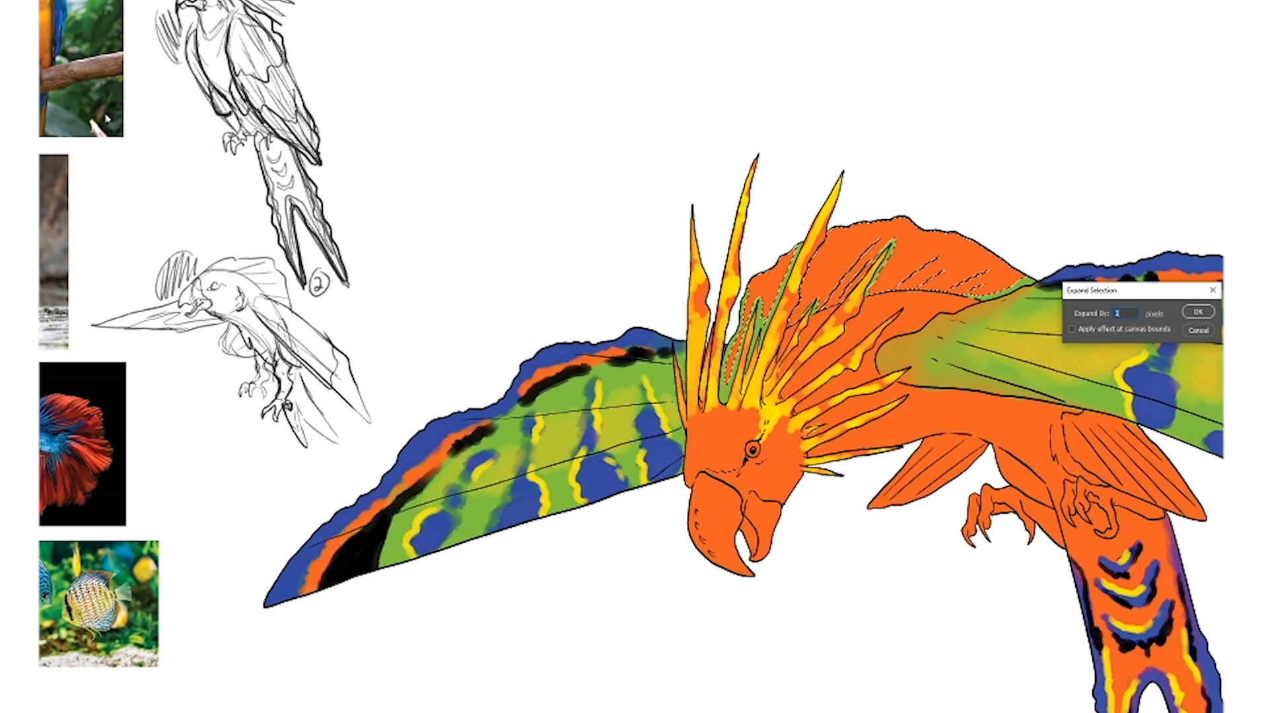
# Step: Confirm expanding the selection by 1 pixel
pyautogui.click(1196, 312)
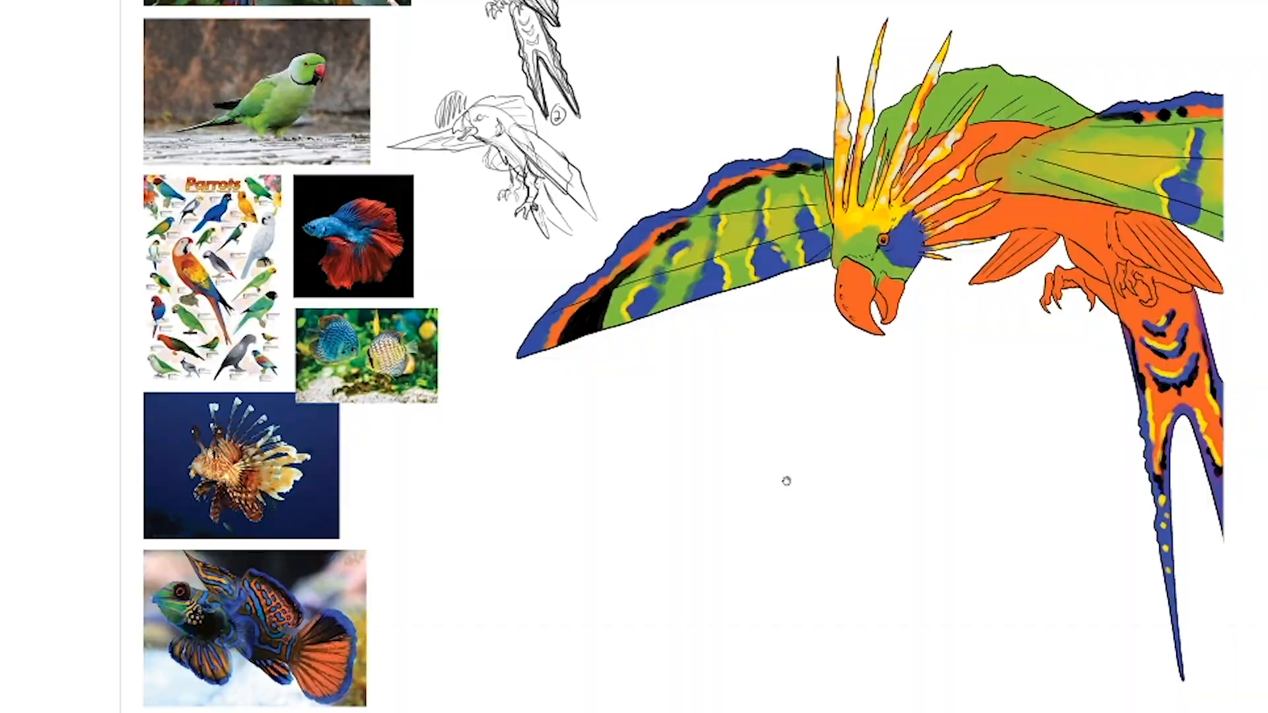